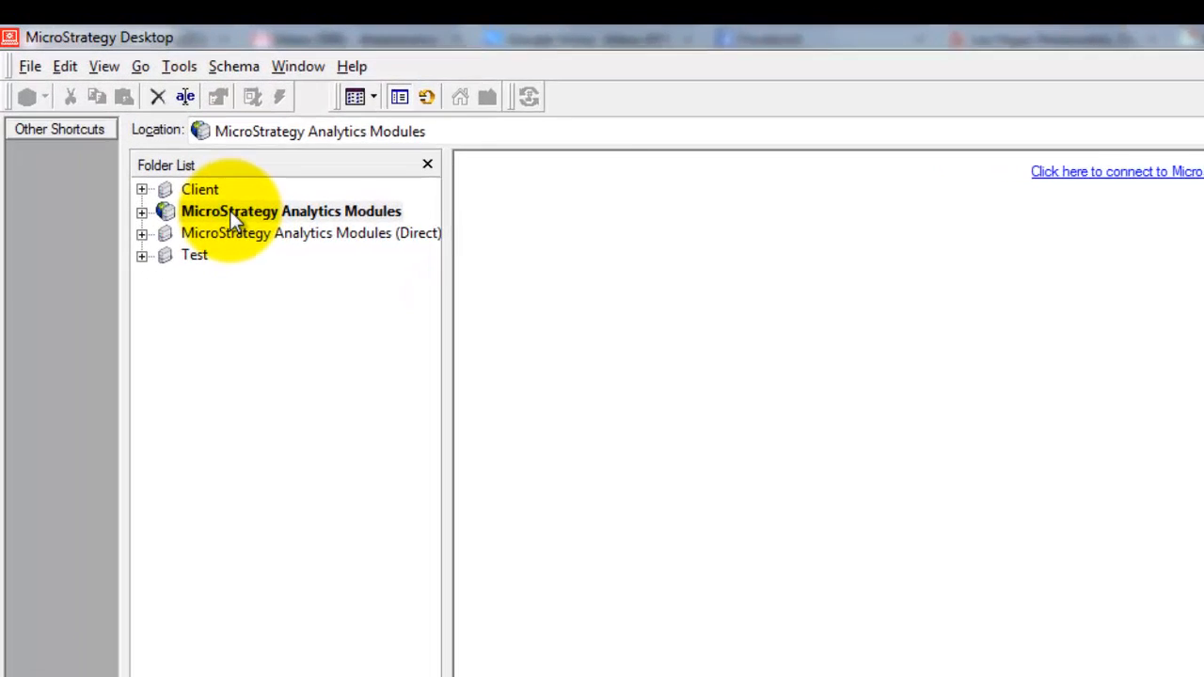
- Log in to MicroStrategy Analytics Modules with the administrator password to list Training and MicroStrategy Tutorial
double_click(290, 211)
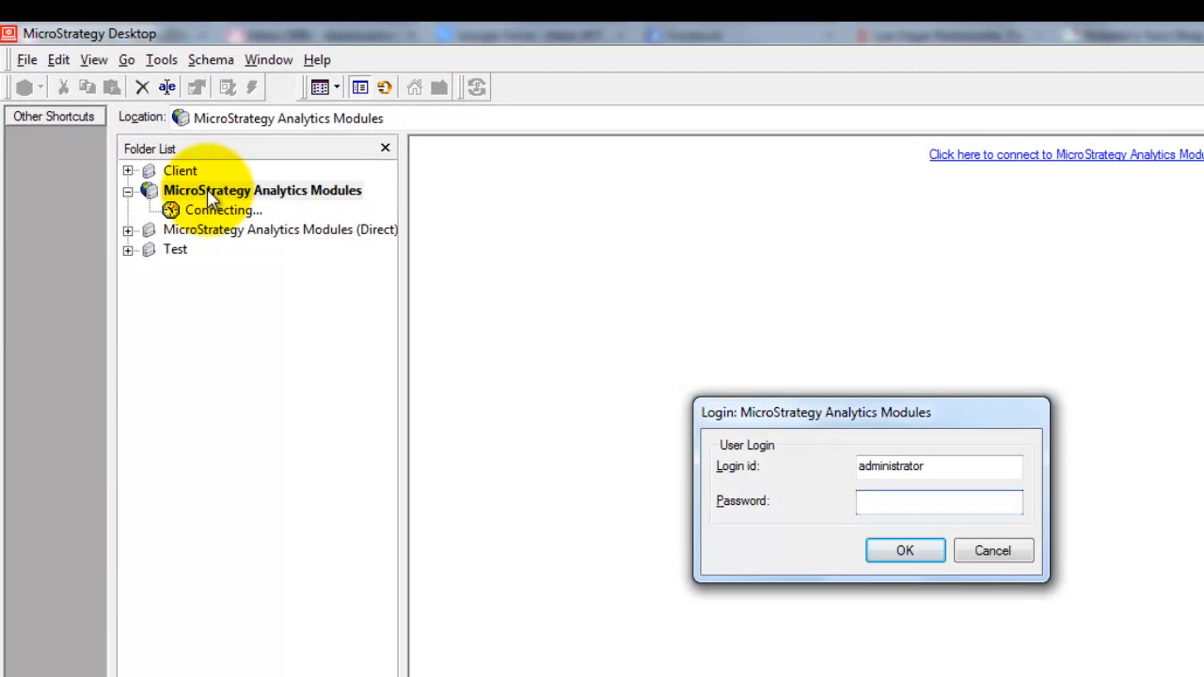
click(938, 501)
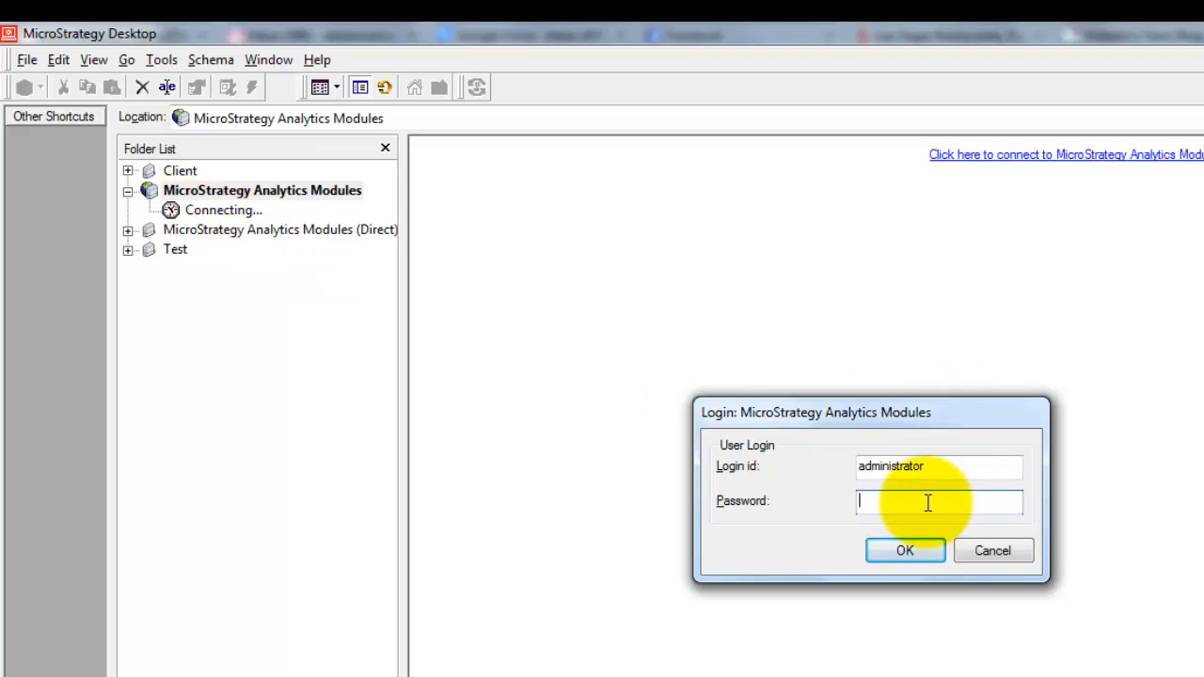
click(905, 551)
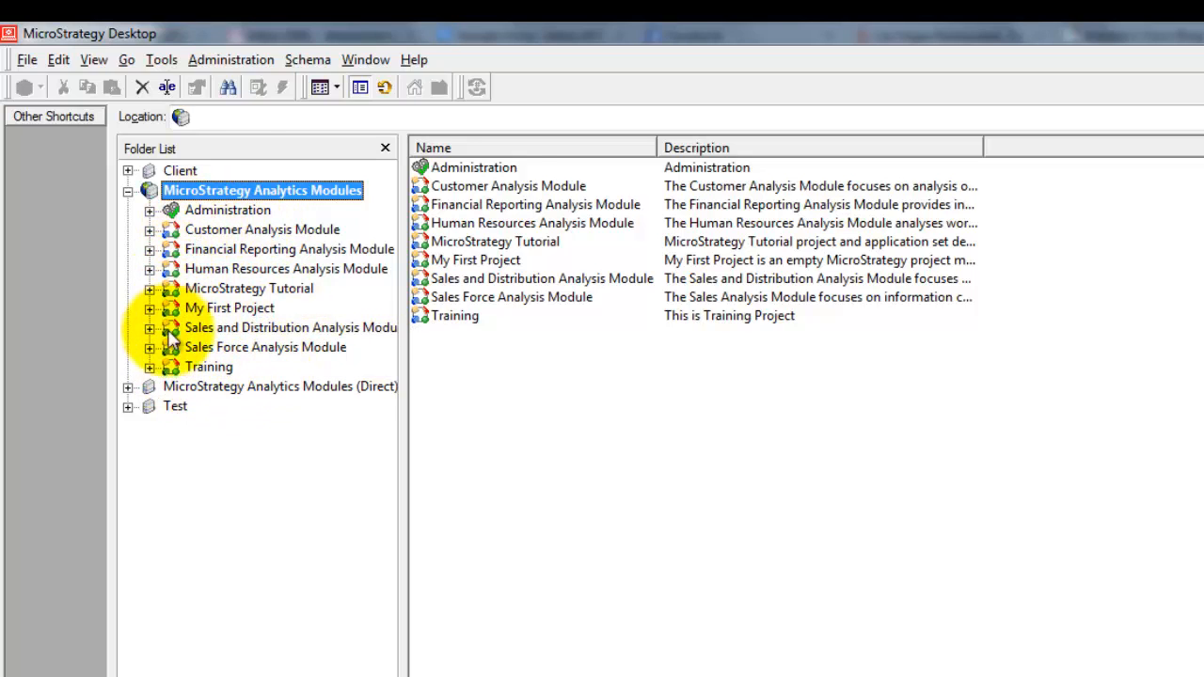
- Open Administration and expand System Administration and System Monitors, showing Jobs, User Connections and Caches
double_click(228, 210)
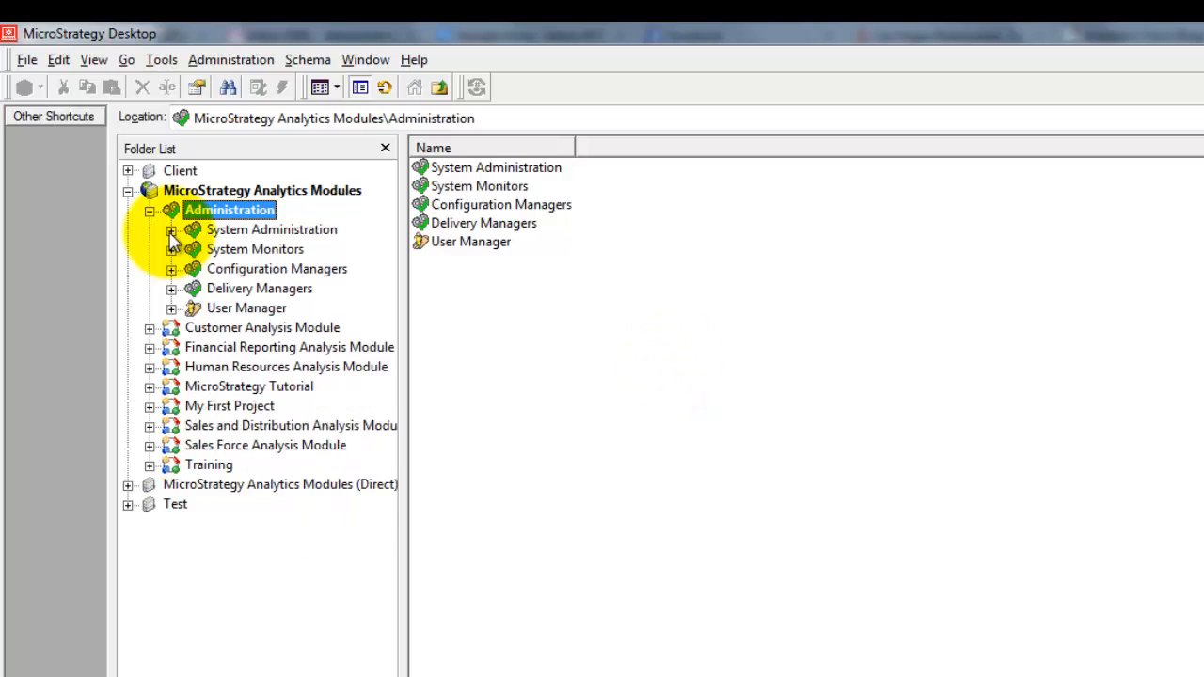
click(171, 230)
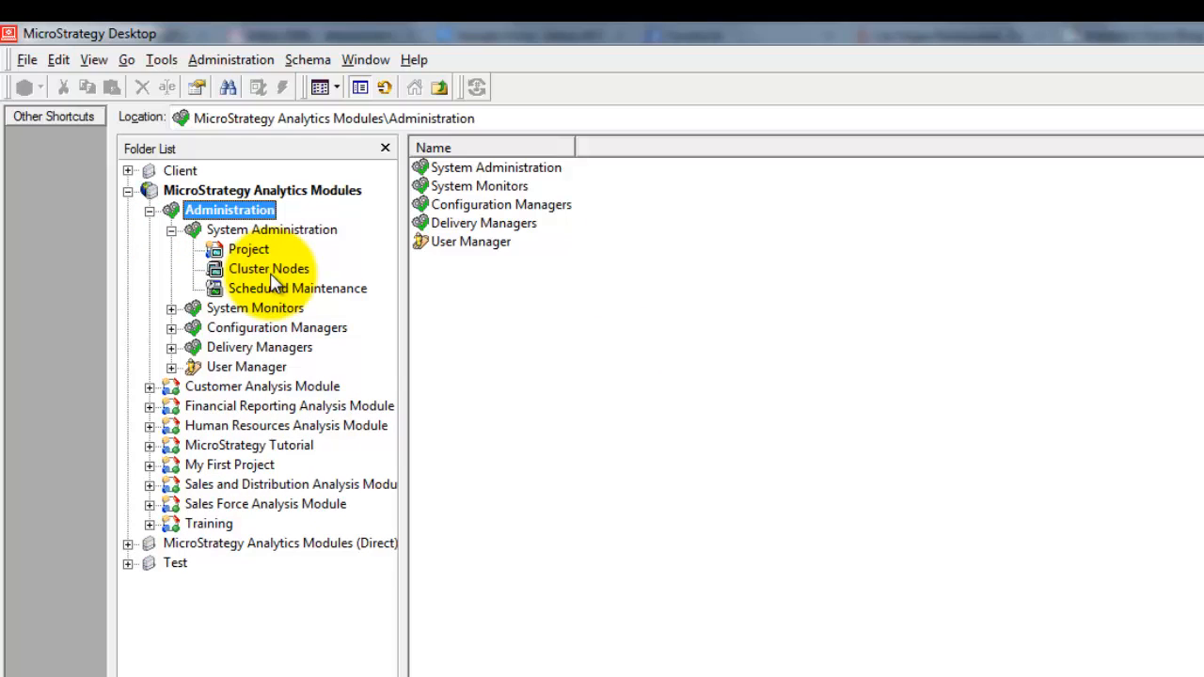
click(172, 308)
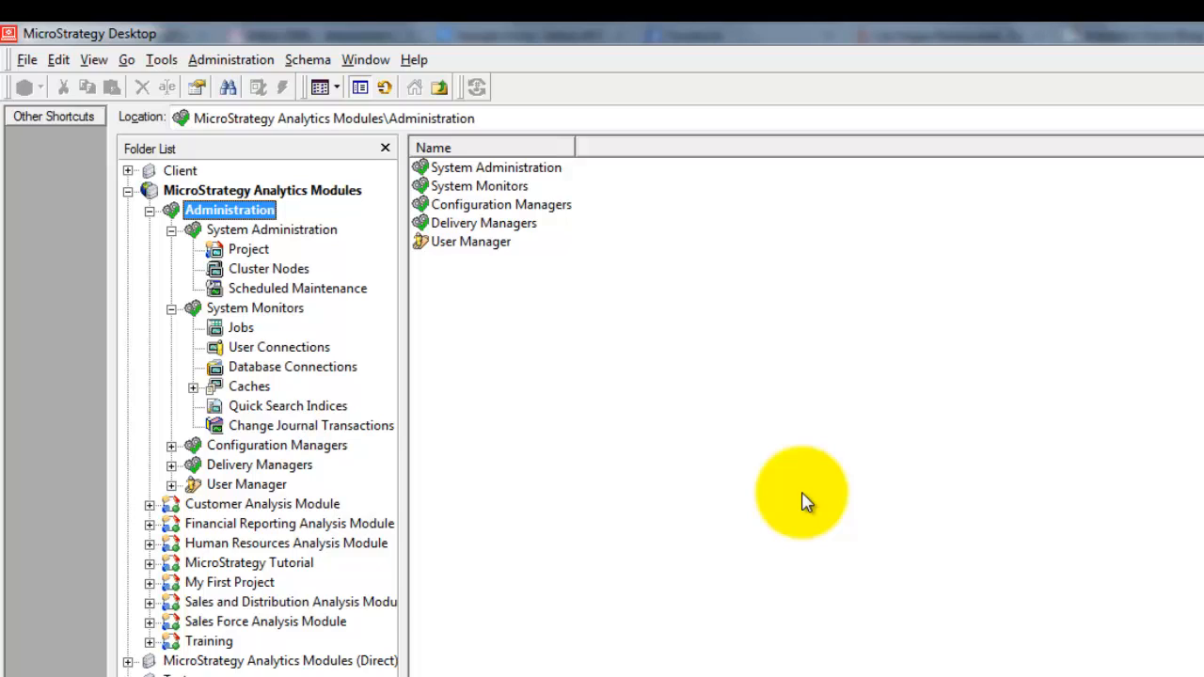
mouse_move(174, 456)
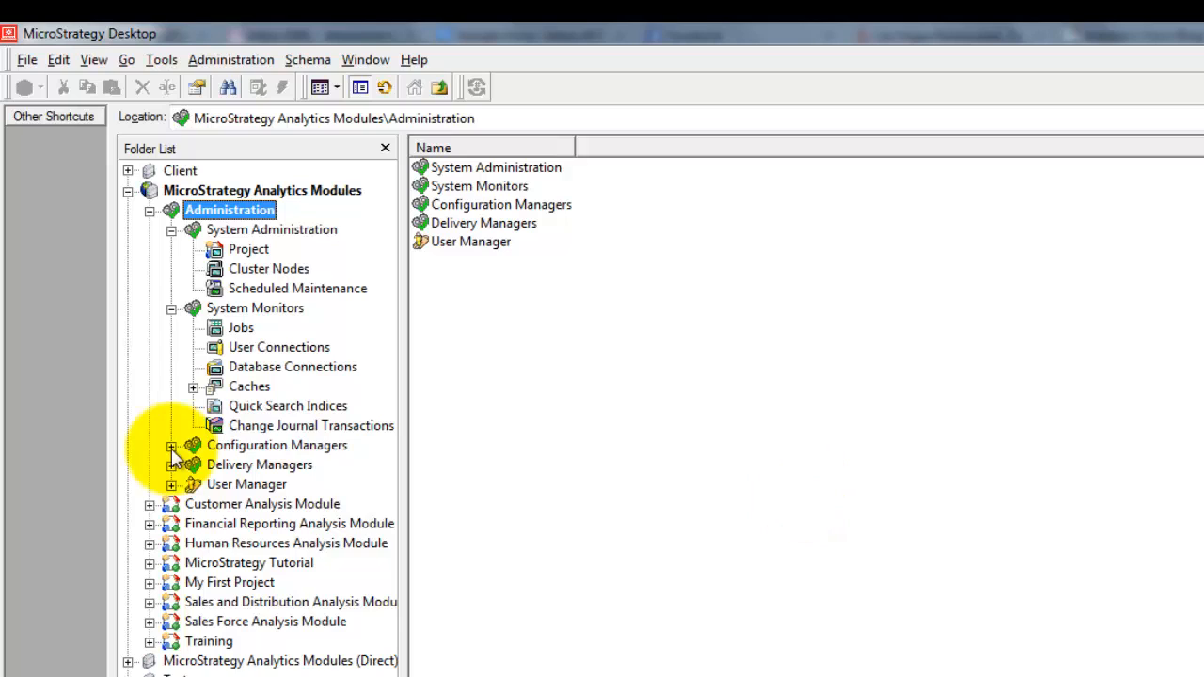
- Expand Configuration Managers and Delivery Managers to show Database Instances, Schedules, Transmitters and Devices
click(172, 445)
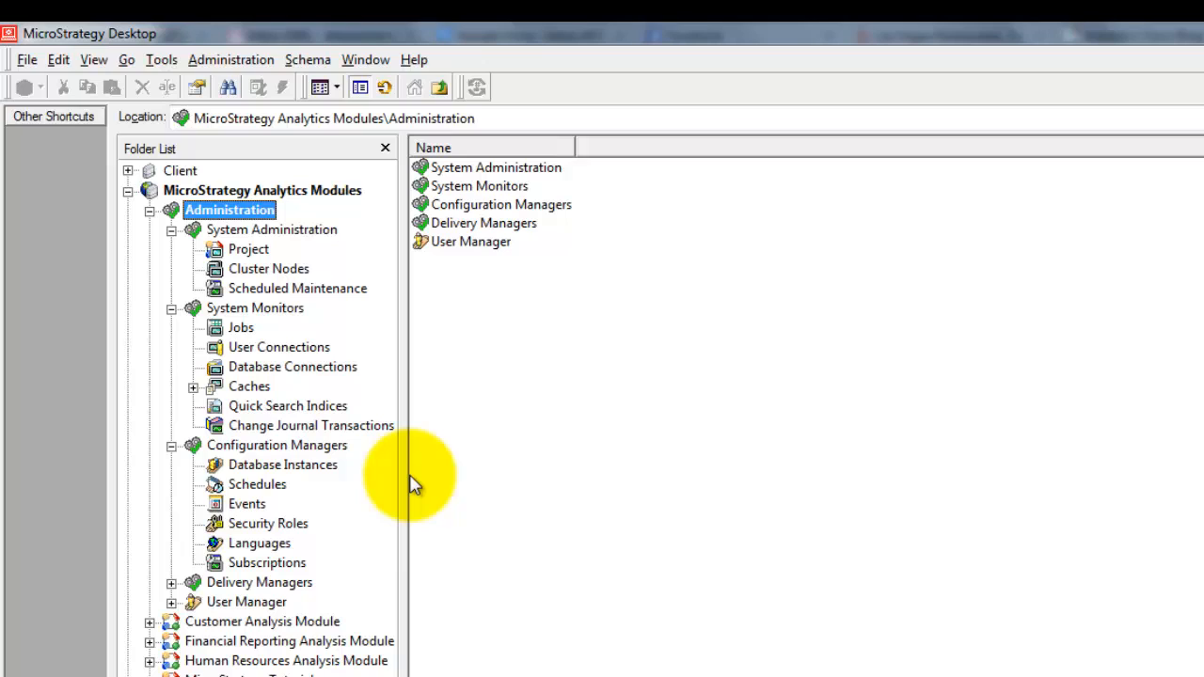
click(172, 582)
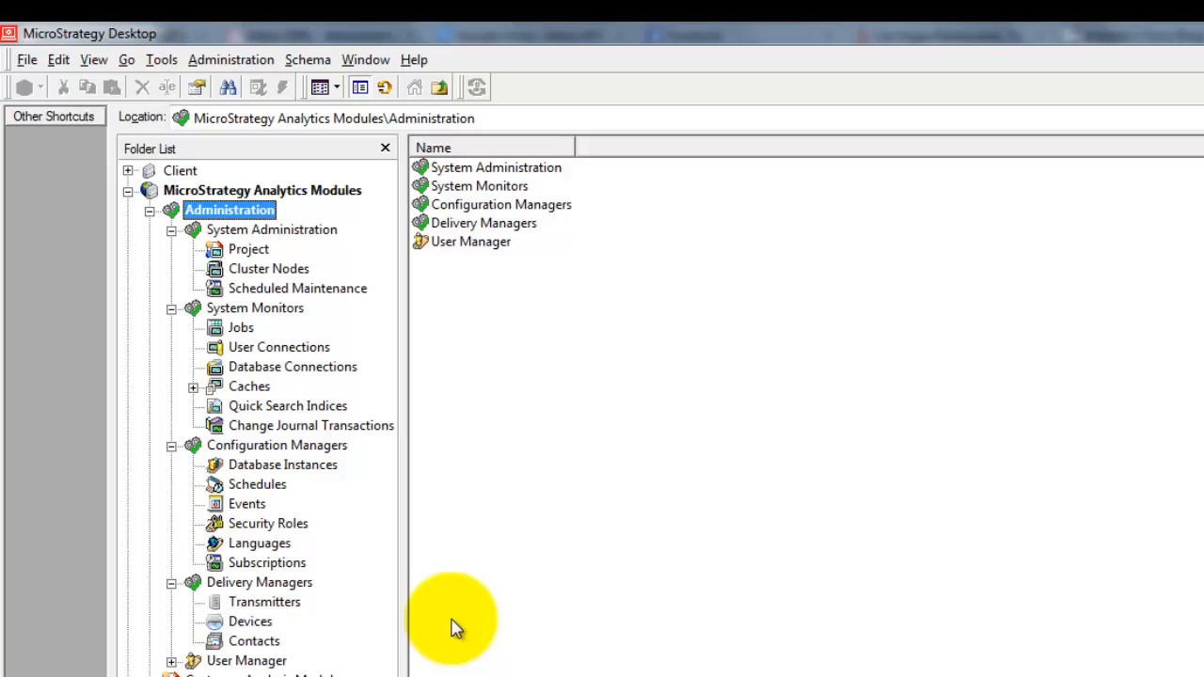
mouse_move(273, 669)
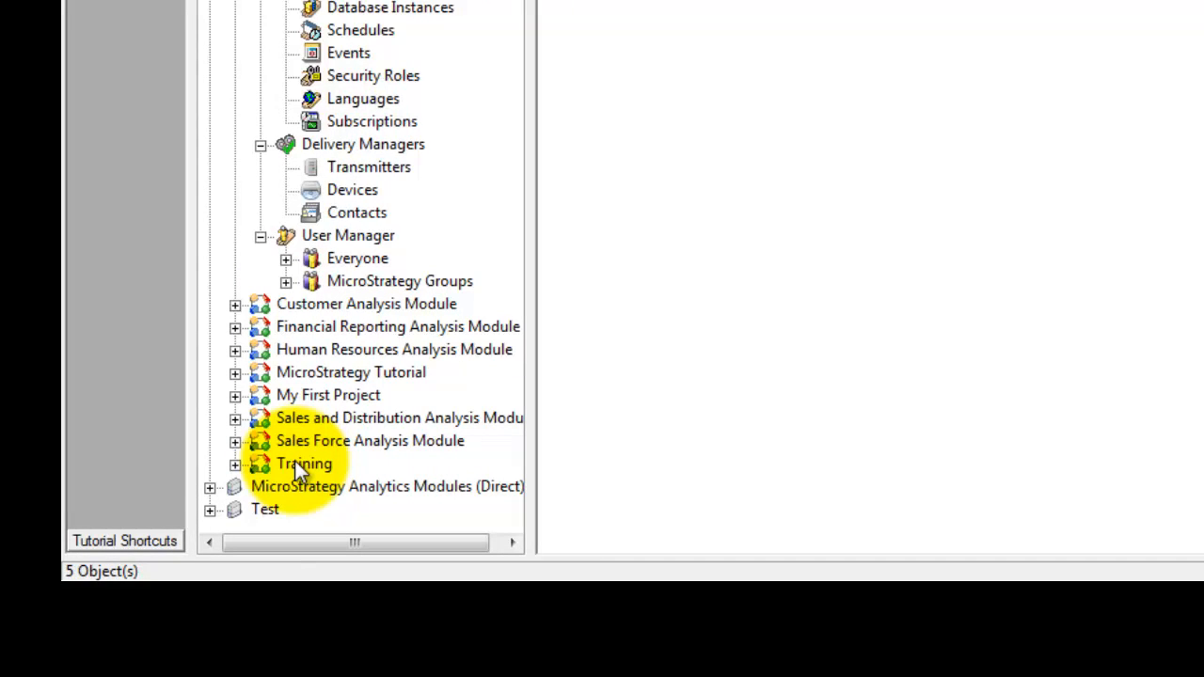
- Expand the Training project's folder tree and open its History folder
click(235, 463)
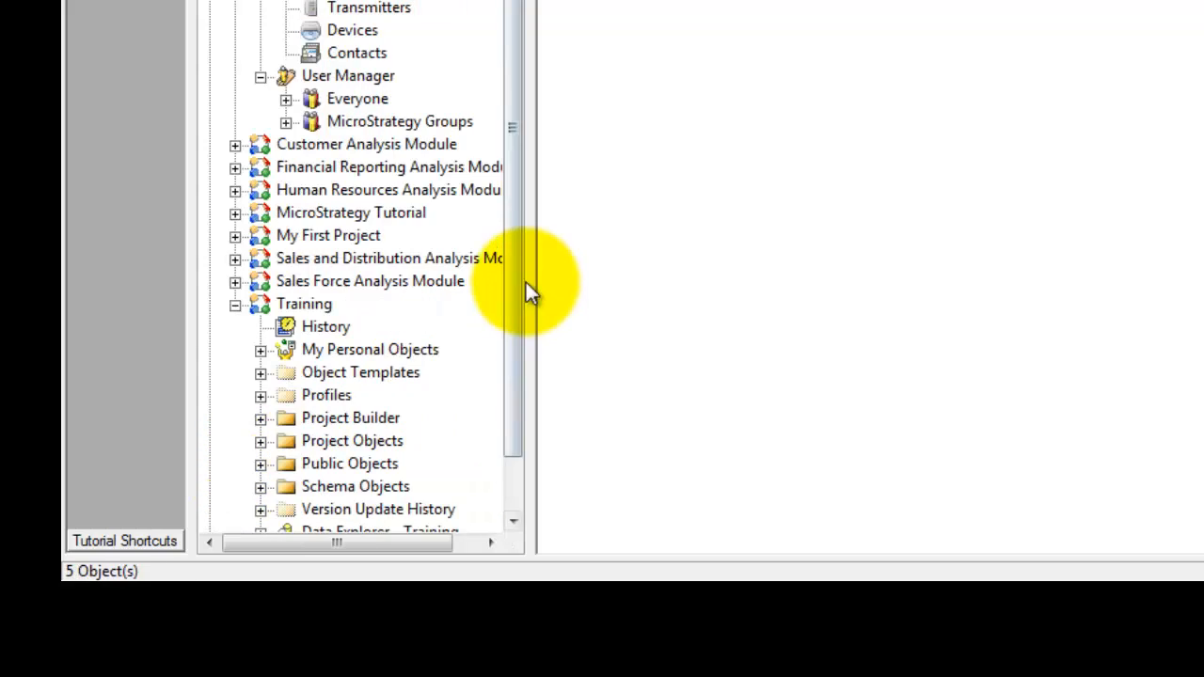
scroll(down, 3)
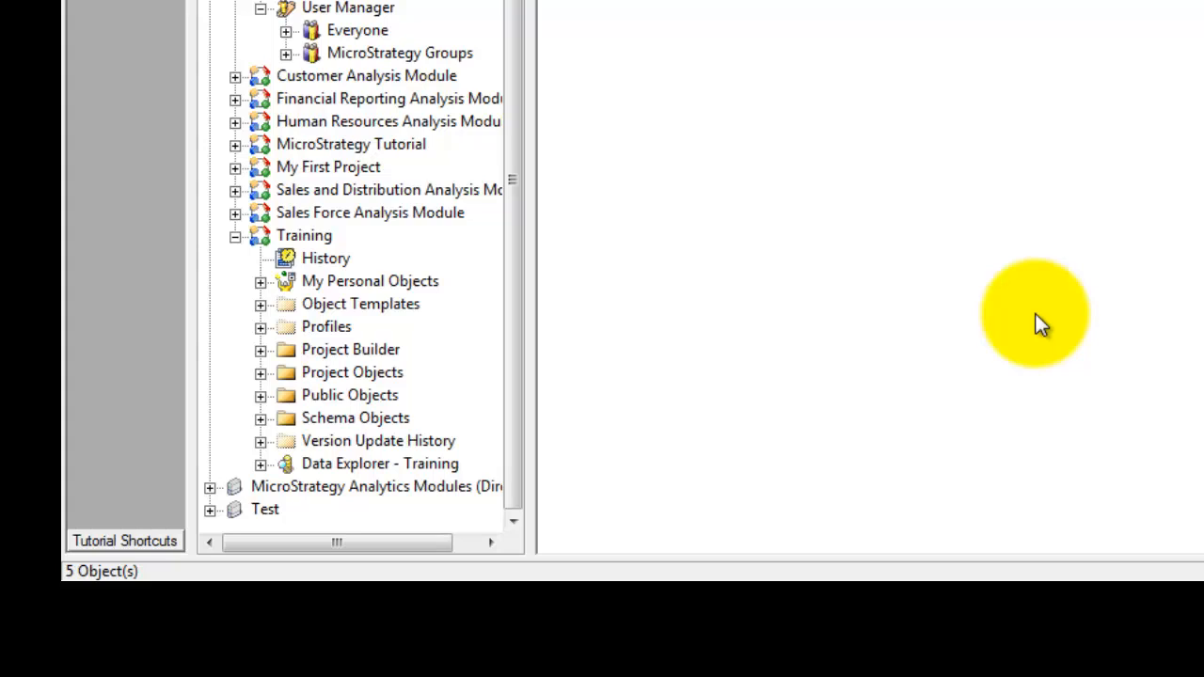
click(326, 257)
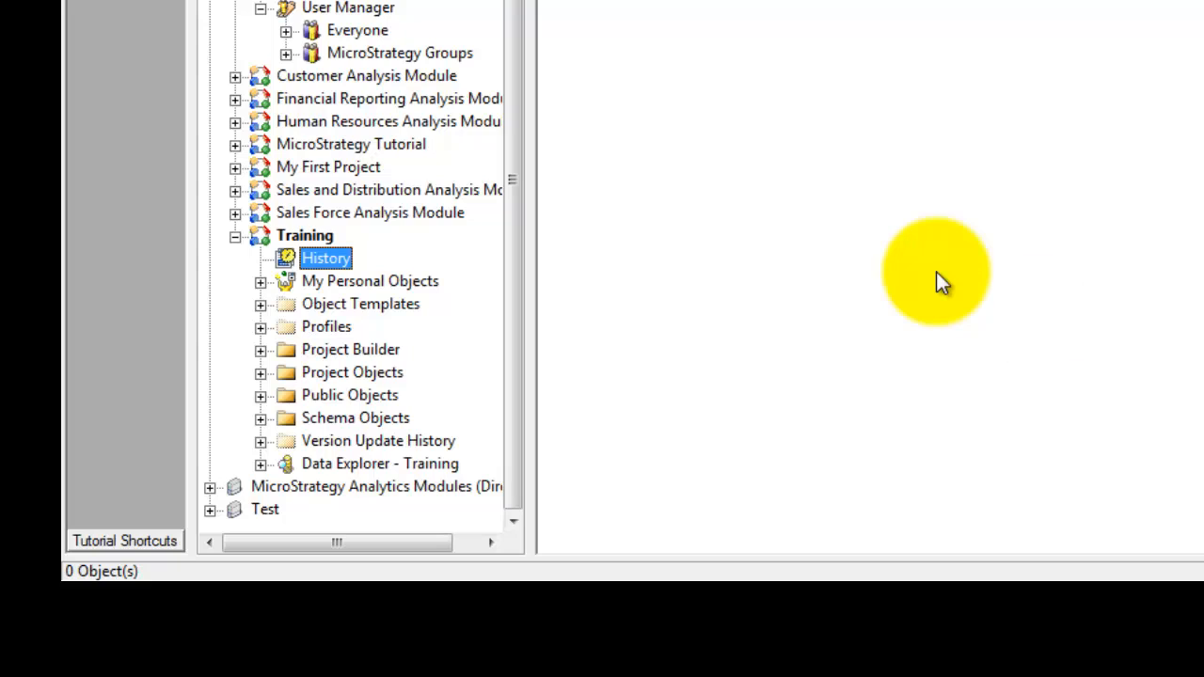
- Open Training's My Personal Objects, Public Objects and Schema Objects folders in turn
click(369, 280)
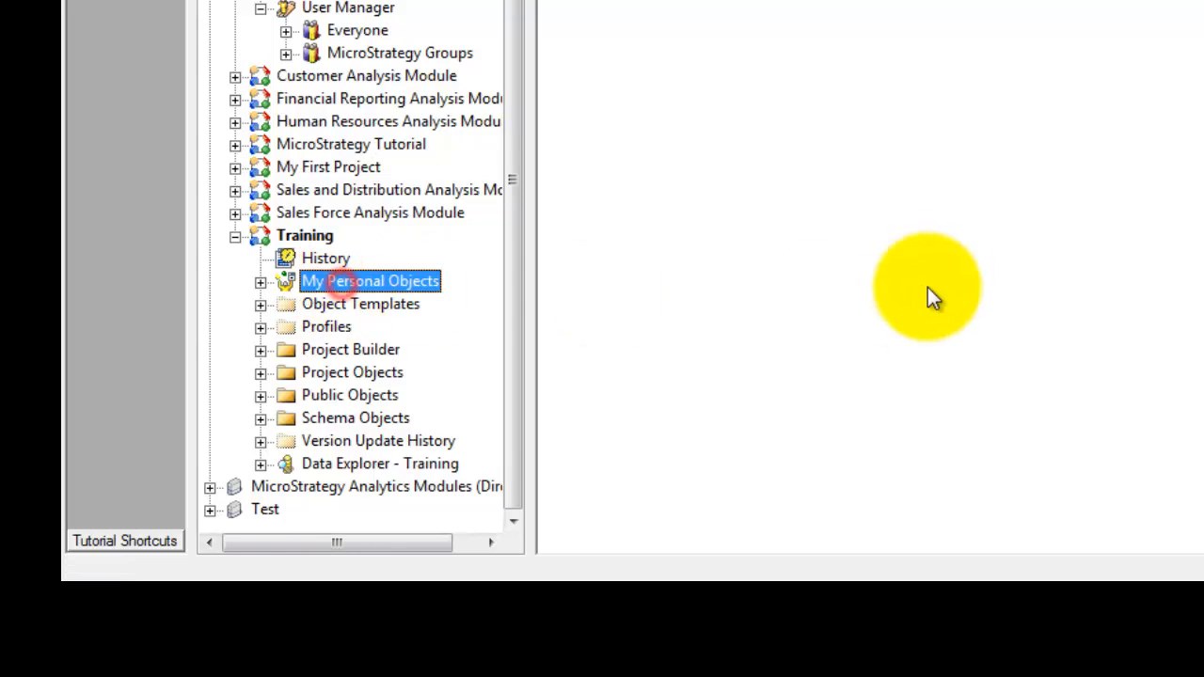
click(370, 280)
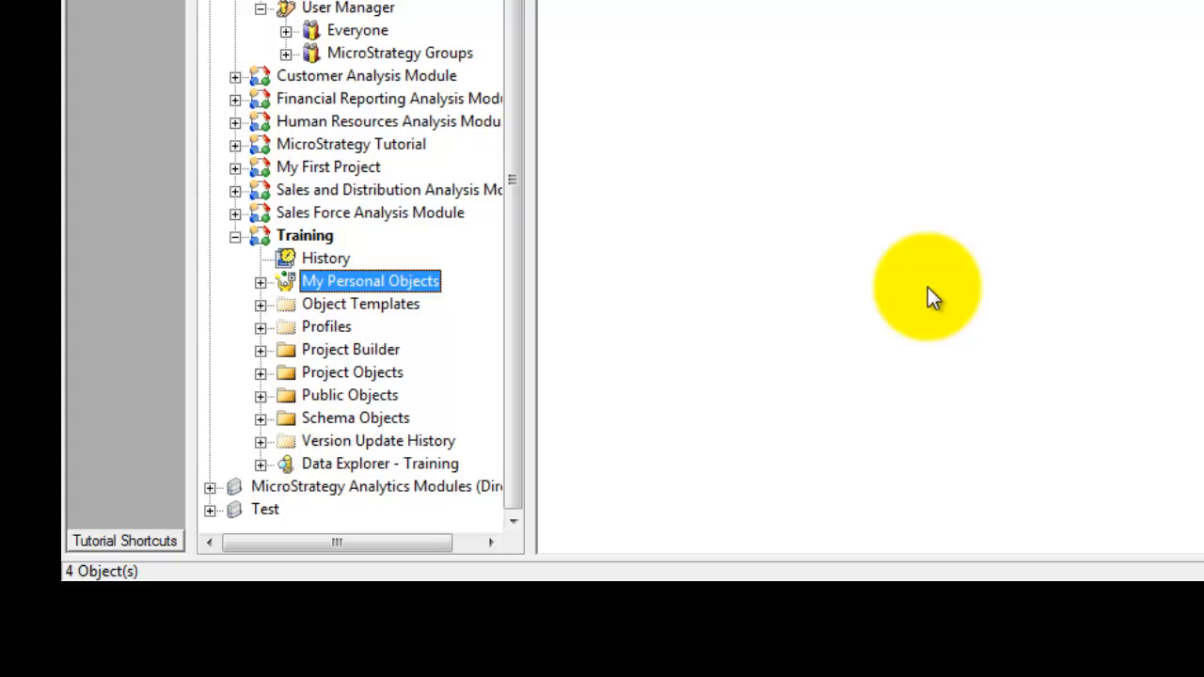
click(349, 394)
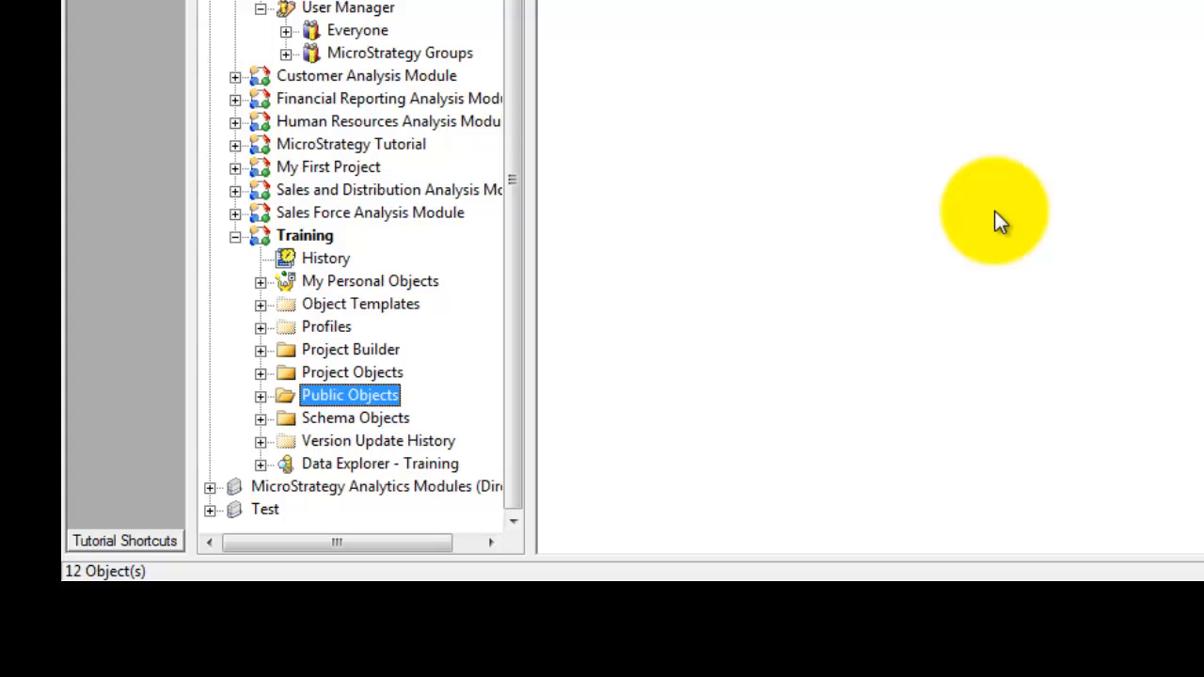
click(355, 417)
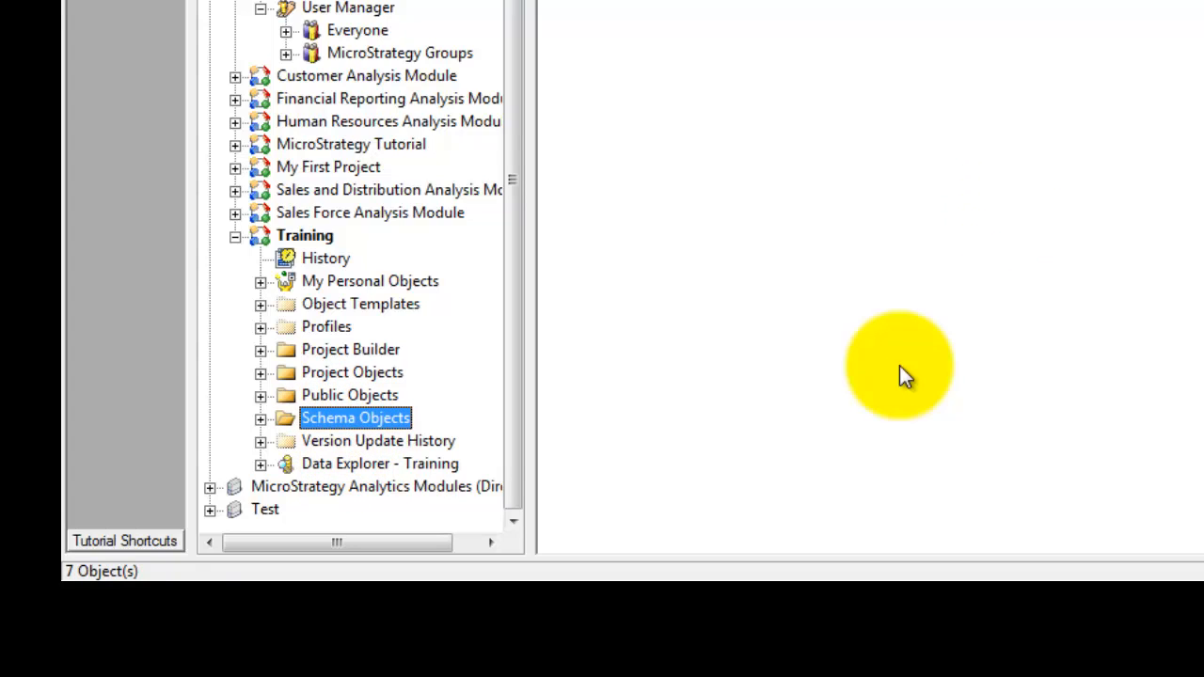